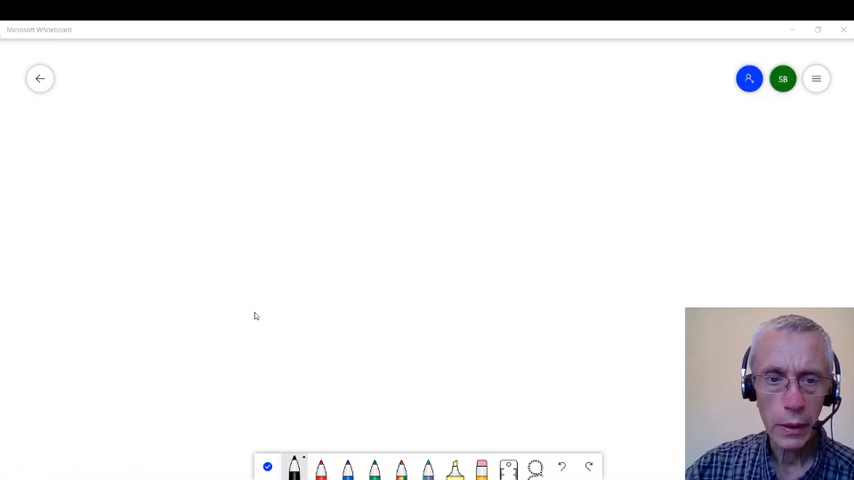
{"action": "mouse_move", "coordinate": [472, 171]}
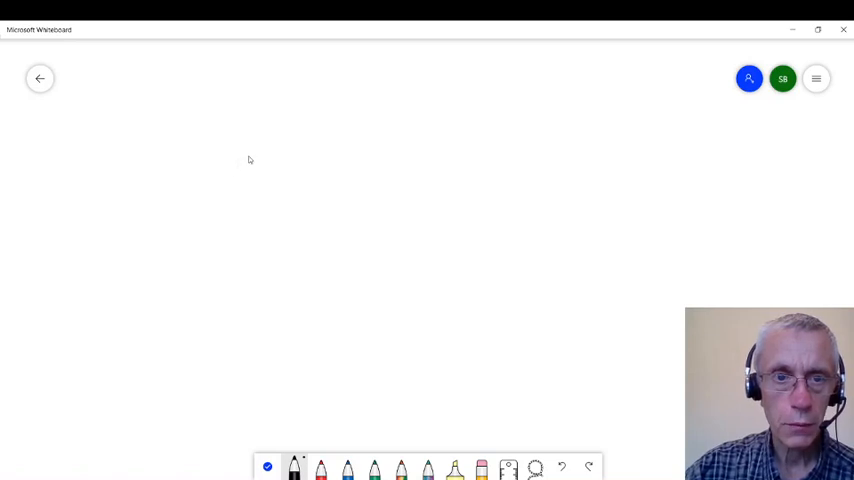
Handwrite the heading CONDITIONING and draw a branch line down-left toward CLASSICAL
{"action": "left_click_drag", "start_coordinate": [240, 160], "coordinate": [310, 160]}
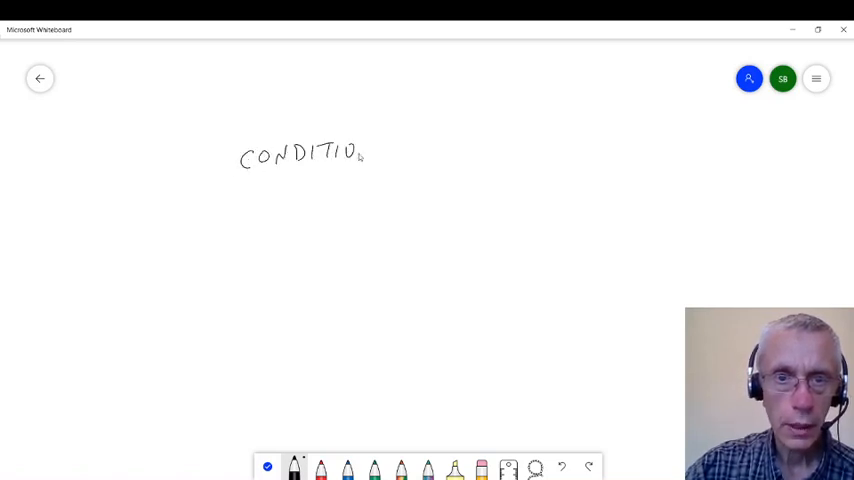
{"action": "left_click_drag", "start_coordinate": [360, 155], "coordinate": [415, 150]}
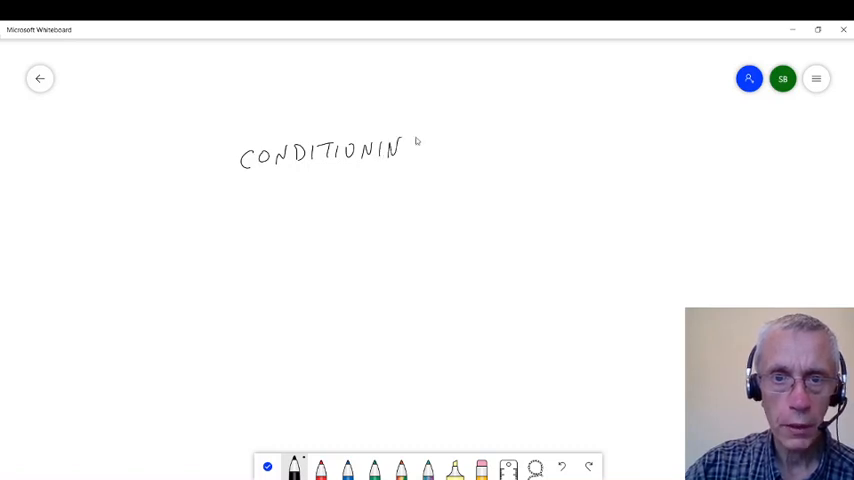
{"action": "left_click_drag", "start_coordinate": [322, 175], "coordinate": [248, 210]}
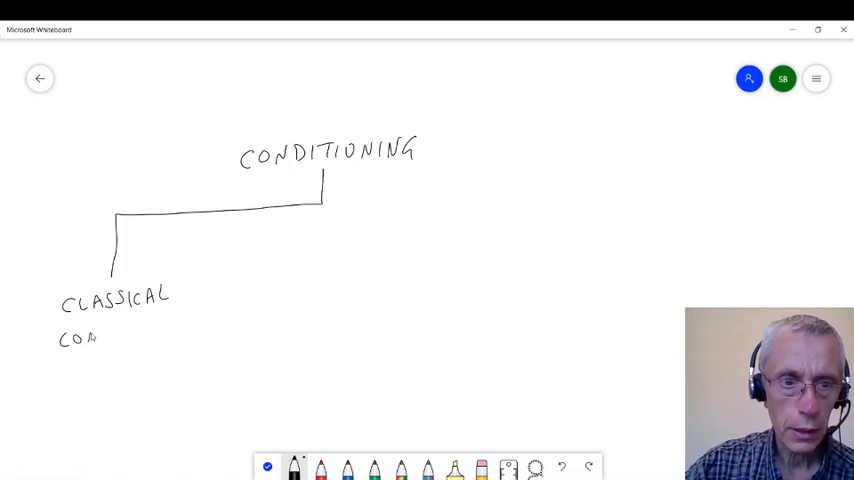
Write CONDITIONING under CLASSICAL, then sketch a bell with a dashed arrow to a food bowl
{"action": "left_click_drag", "start_coordinate": [95, 338], "coordinate": [145, 338]}
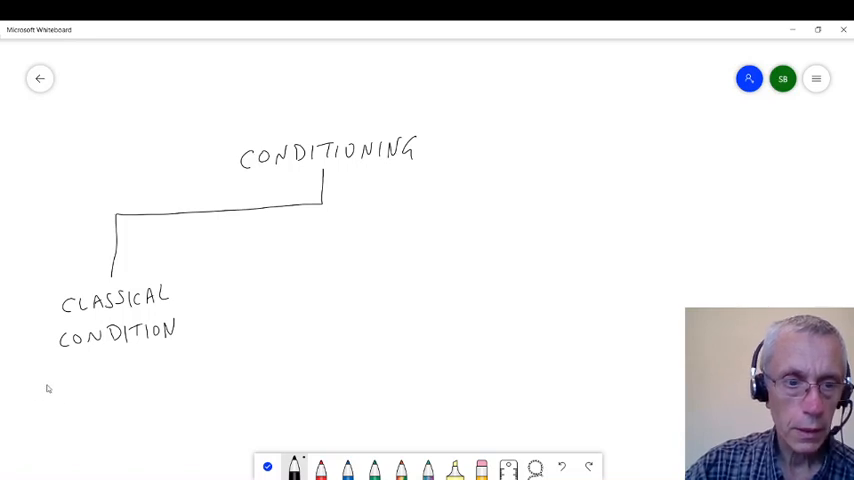
{"action": "left_click_drag", "start_coordinate": [48, 385], "coordinate": [42, 405]}
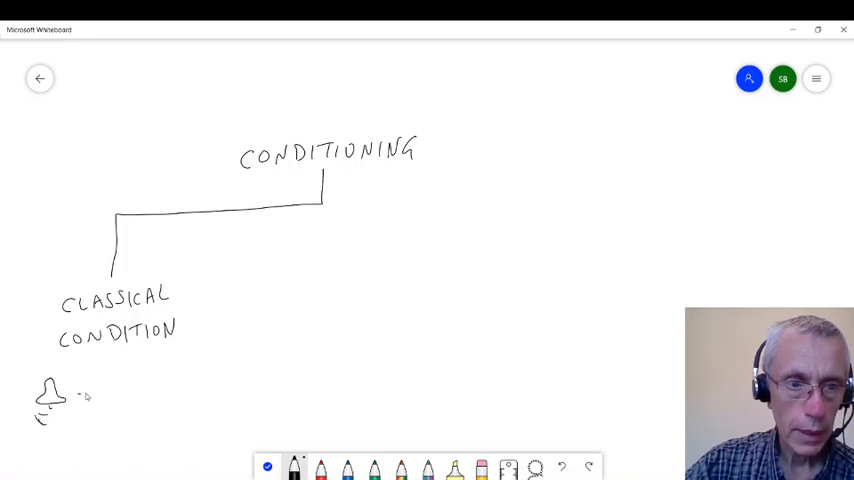
{"action": "left_click_drag", "start_coordinate": [78, 393], "coordinate": [140, 390]}
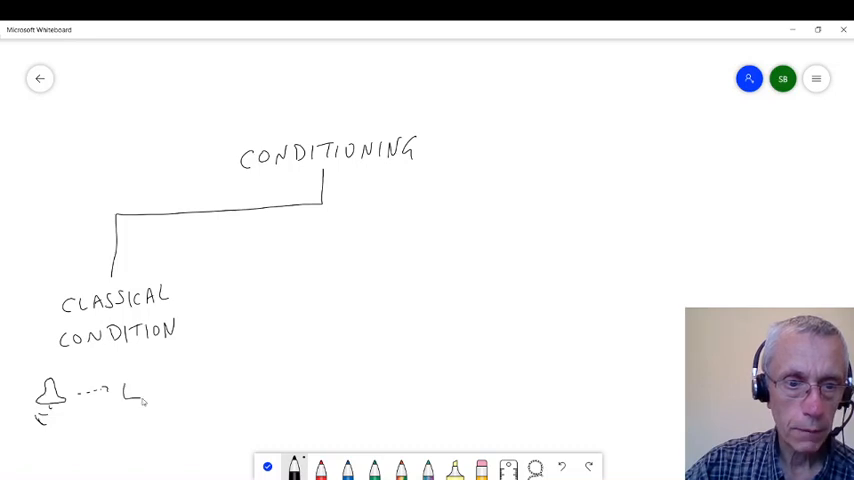
{"action": "left_click_drag", "start_coordinate": [125, 390], "coordinate": [175, 395]}
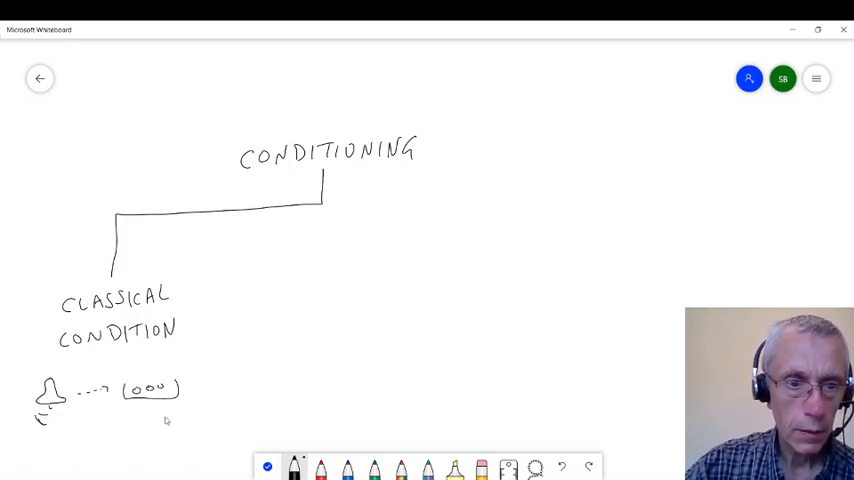
{"action": "mouse_move", "coordinate": [100, 418]}
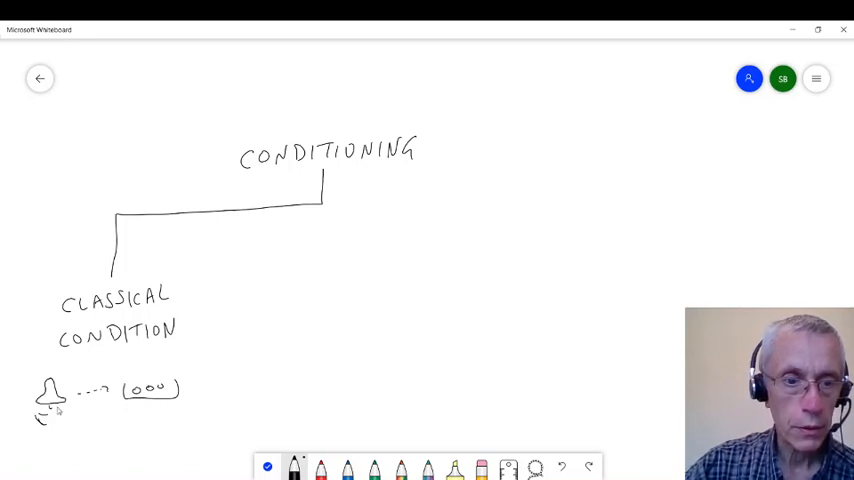
{"action": "mouse_move", "coordinate": [150, 405]}
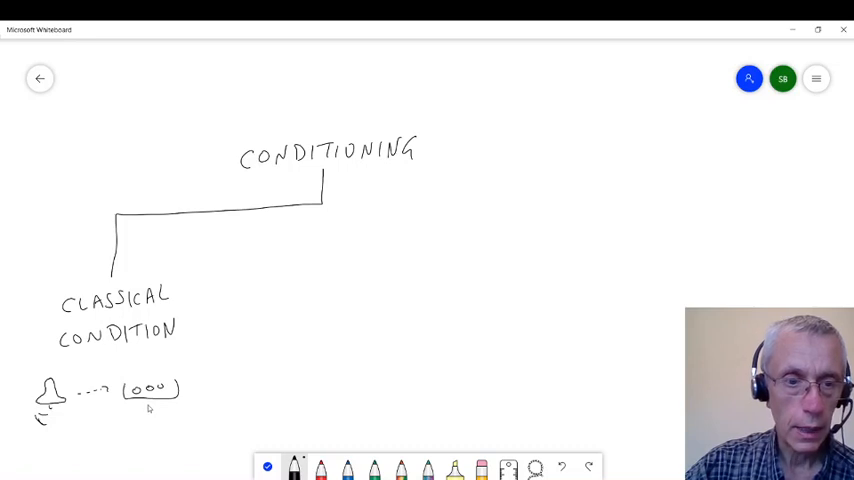
{"action": "mouse_move", "coordinate": [122, 440]}
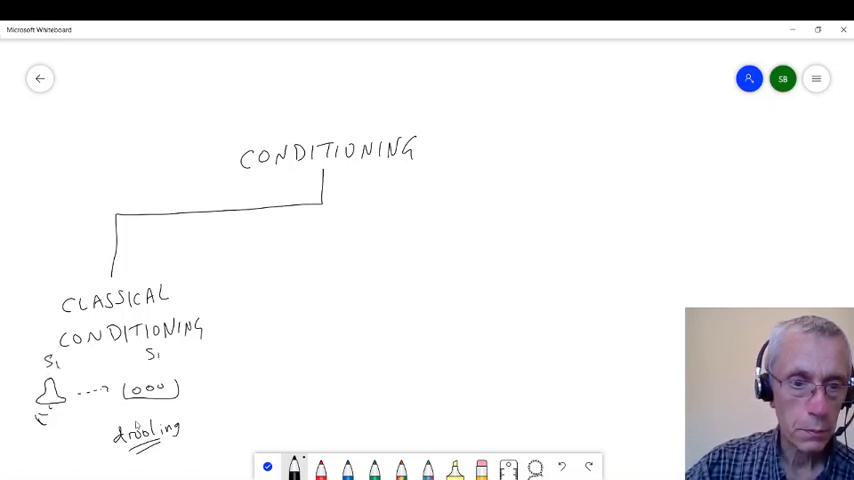
{"action": "left_click_drag", "start_coordinate": [135, 425], "coordinate": [135, 405]}
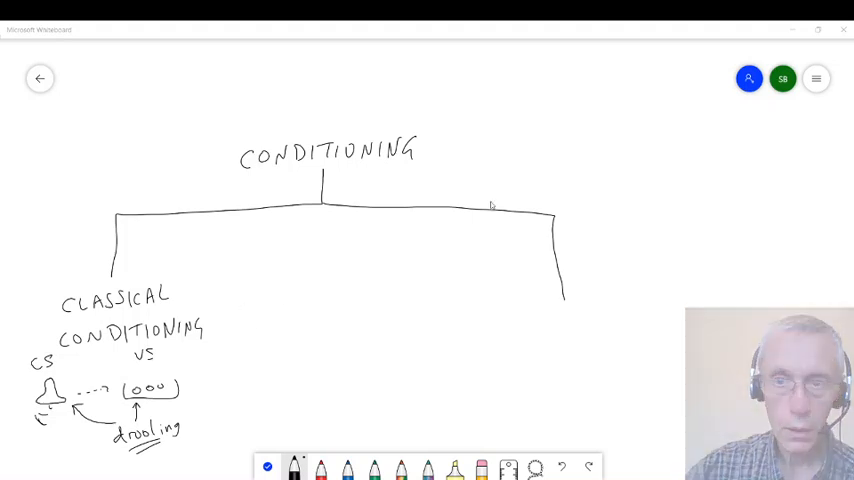
{"action": "mouse_move", "coordinate": [556, 318]}
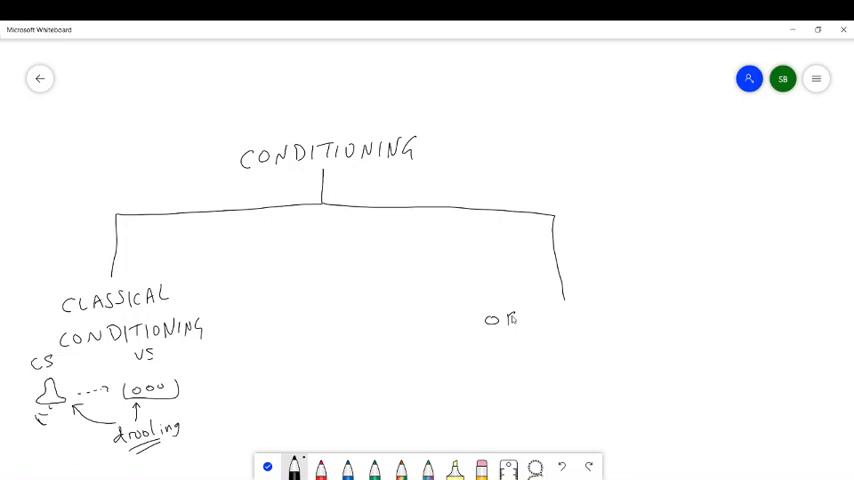
Write OPERANT CONDITIONING and PRESS LEVER on the right branch, arrowing to a food bowl
{"action": "left_click_drag", "start_coordinate": [490, 318], "coordinate": [550, 318]}
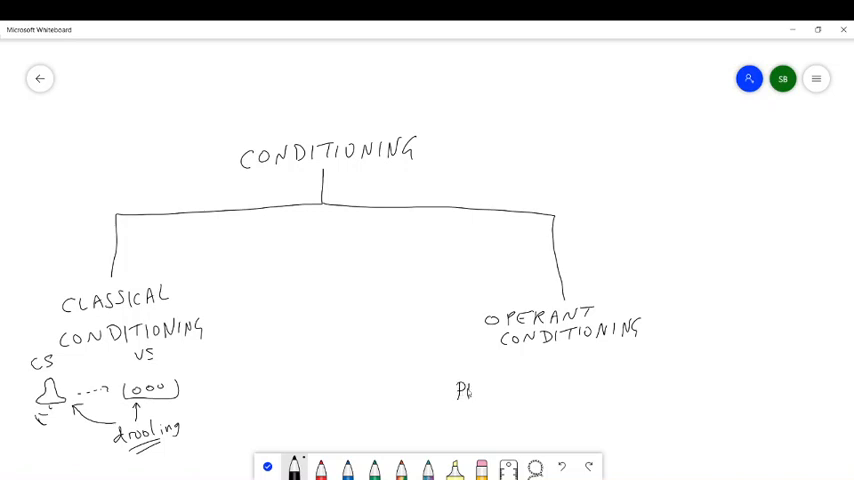
{"action": "type", "text": "PRESS"}
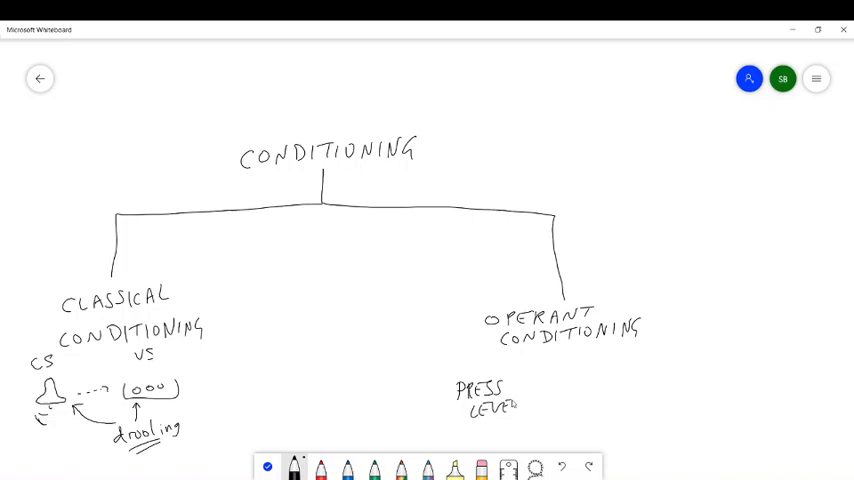
{"action": "left_click_drag", "start_coordinate": [525, 381], "coordinate": [618, 381]}
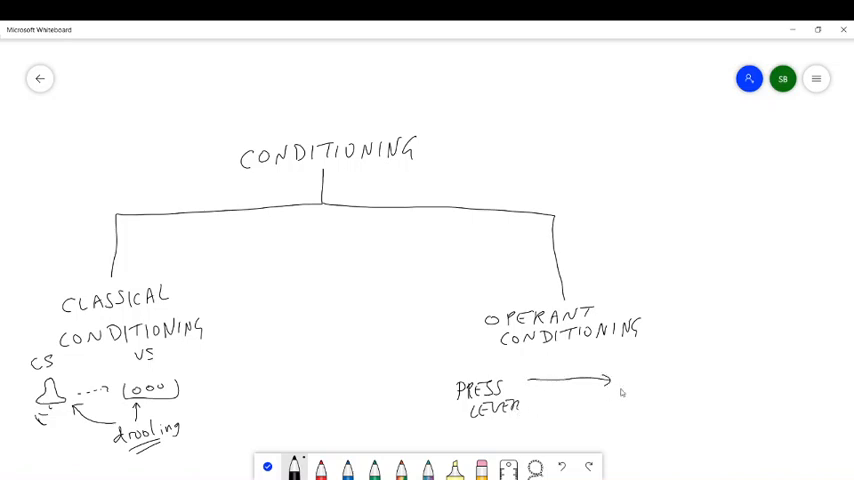
{"action": "left_click_drag", "start_coordinate": [620, 385], "coordinate": [685, 385]}
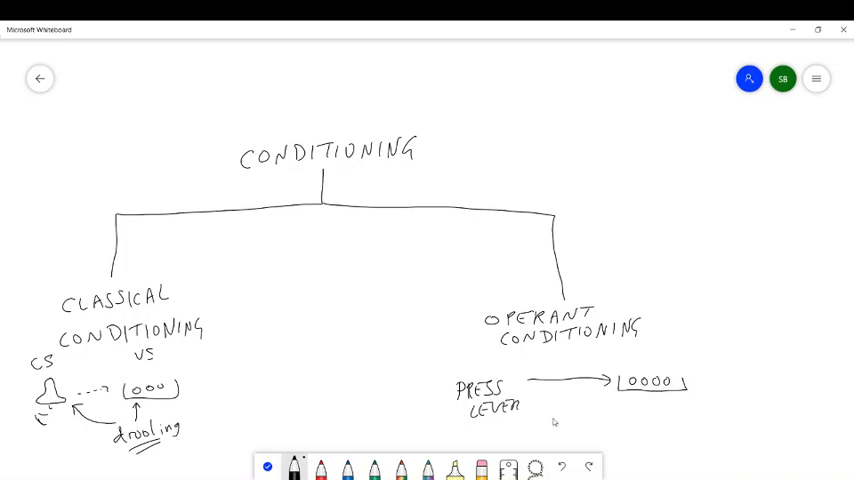
{"action": "mouse_move", "coordinate": [506, 431]}
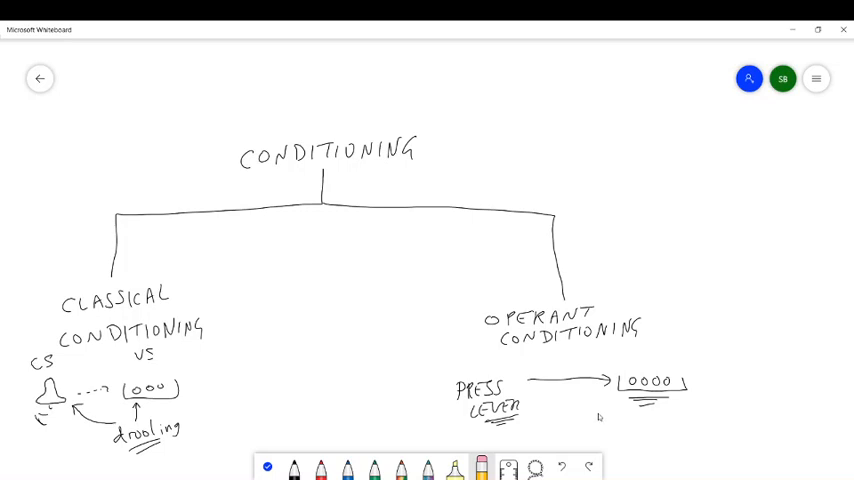
{"action": "mouse_move", "coordinate": [589, 418]}
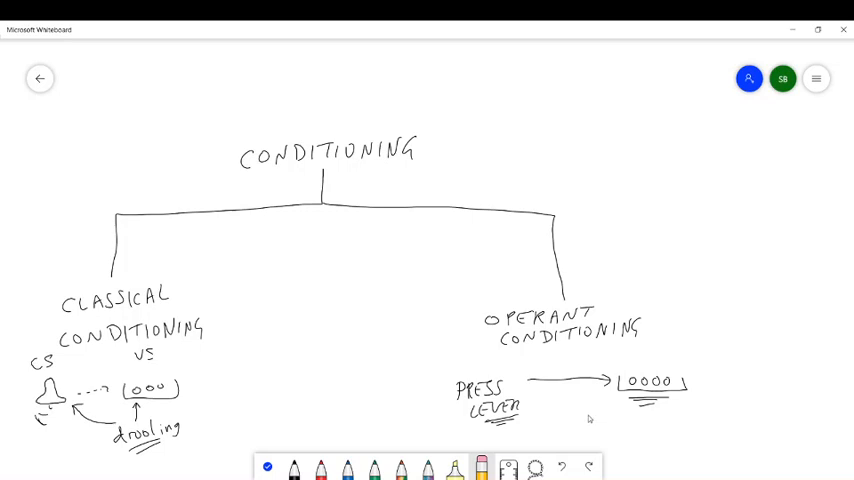
Select the blue pen from the bottom toolbar
{"action": "left_click", "coordinate": [326, 468]}
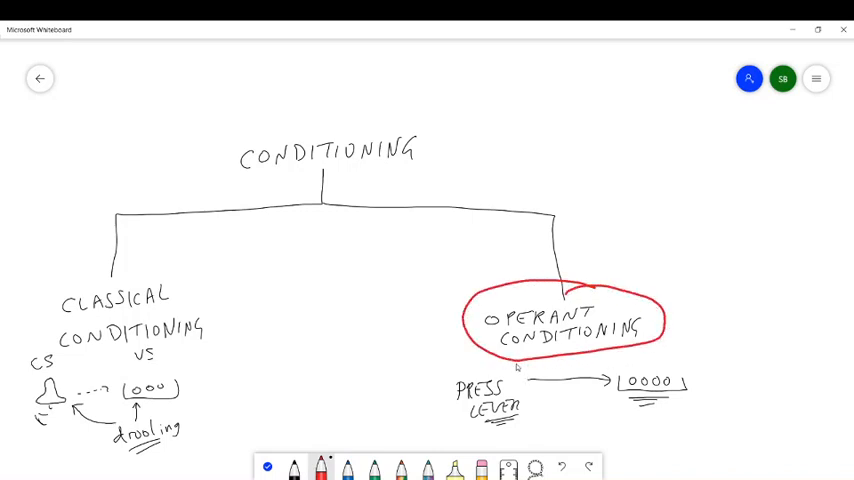
{"action": "mouse_move", "coordinate": [410, 421]}
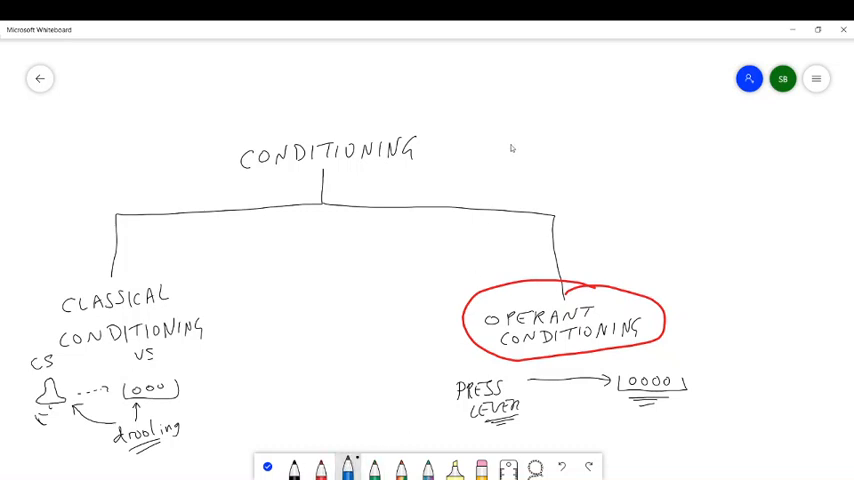
{"action": "mouse_move", "coordinate": [509, 114]}
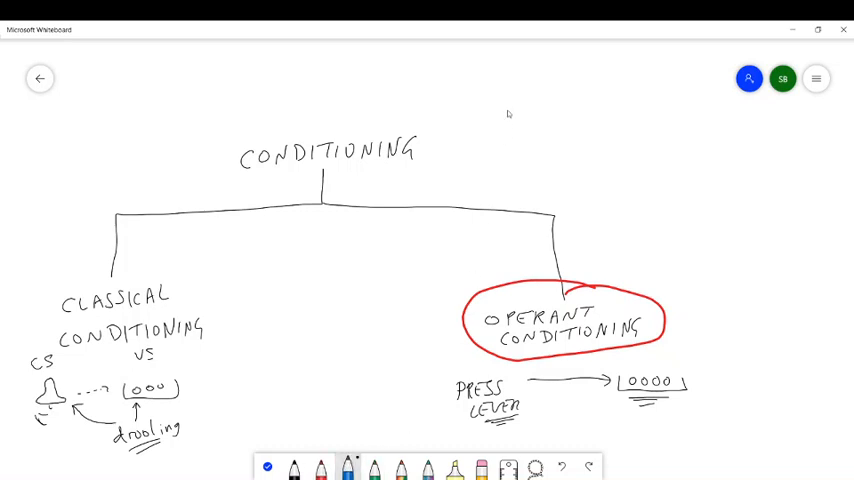
Draw blue graph axes at top right labelled 'time' and 'RATE LEVER PRESSING'
{"action": "left_click_drag", "start_coordinate": [508, 95], "coordinate": [755, 185]}
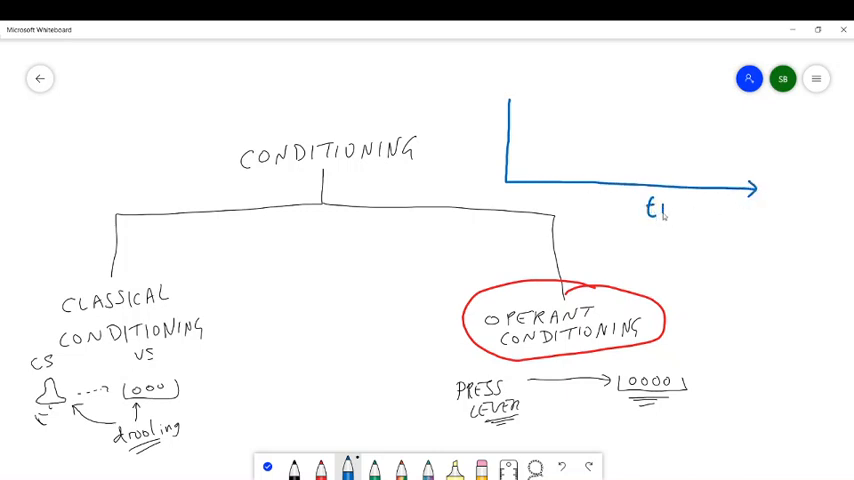
{"action": "type", "text": "time"}
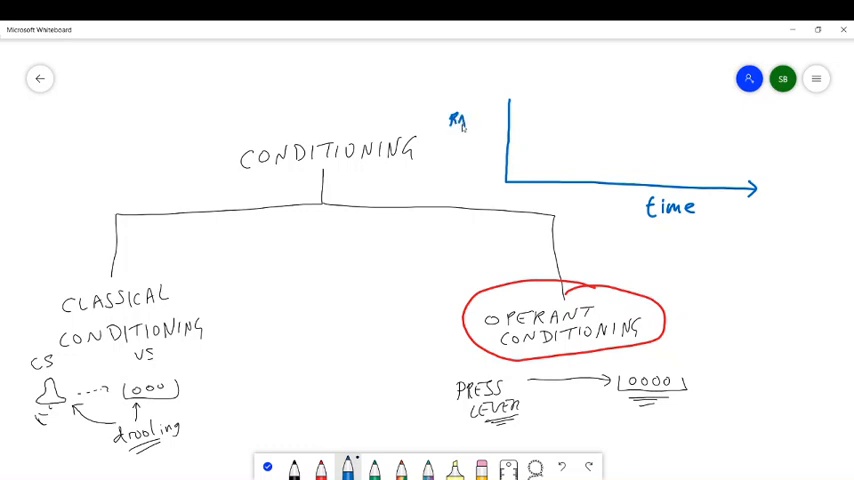
{"action": "type", "text": "RATE LEVER"}
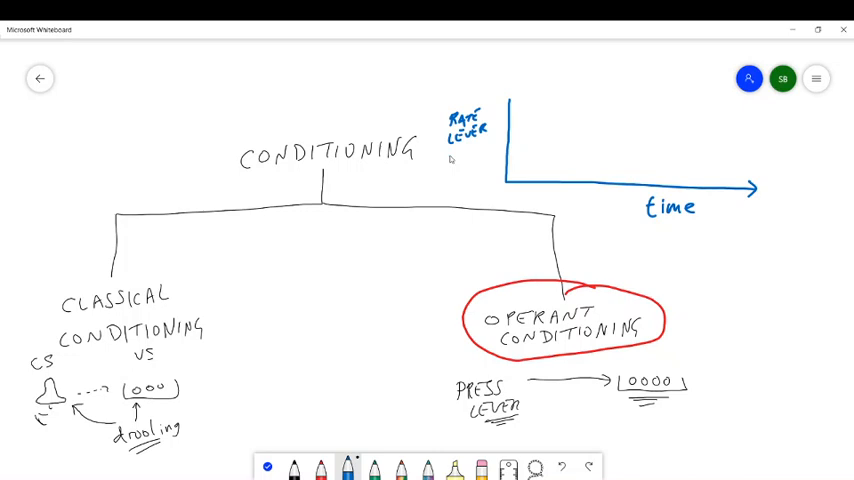
{"action": "type", "text": "PRESSING"}
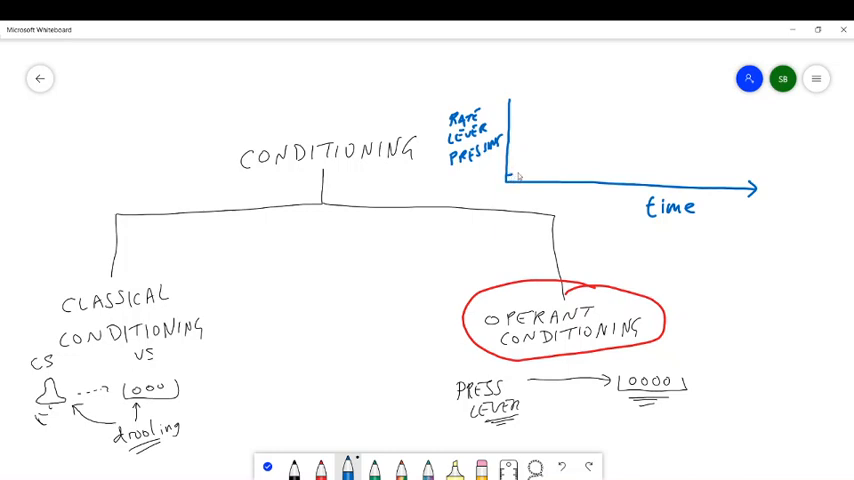
Draw a dashed curve rising from the graph origin and then levelling off
{"action": "left_click_drag", "start_coordinate": [515, 175], "coordinate": [580, 138]}
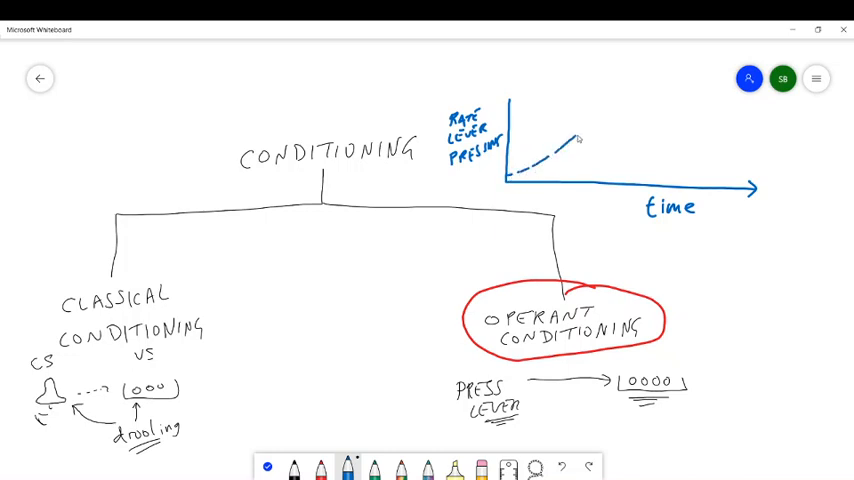
{"action": "left_click_drag", "start_coordinate": [575, 135], "coordinate": [665, 120]}
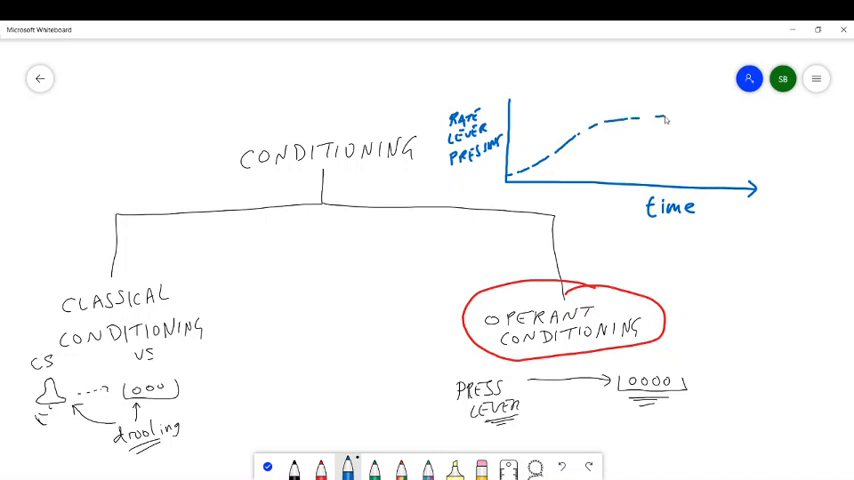
{"action": "left_click_drag", "start_coordinate": [660, 120], "coordinate": [758, 120]}
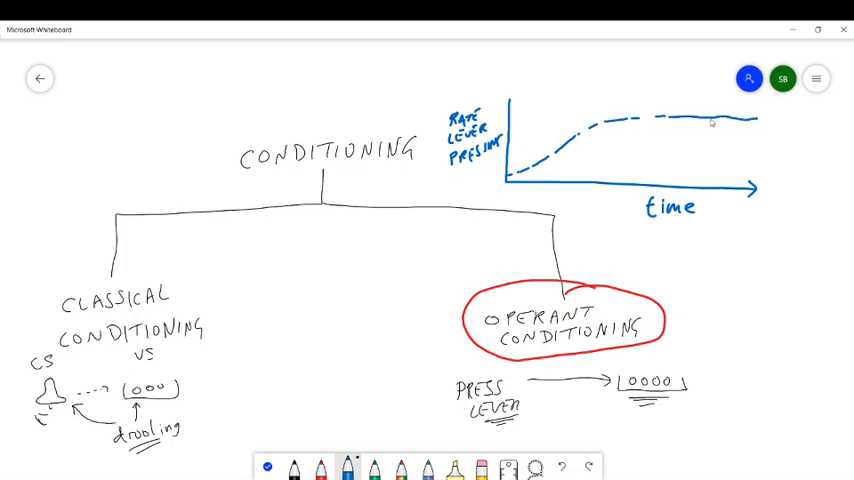
{"action": "mouse_move", "coordinate": [690, 295]}
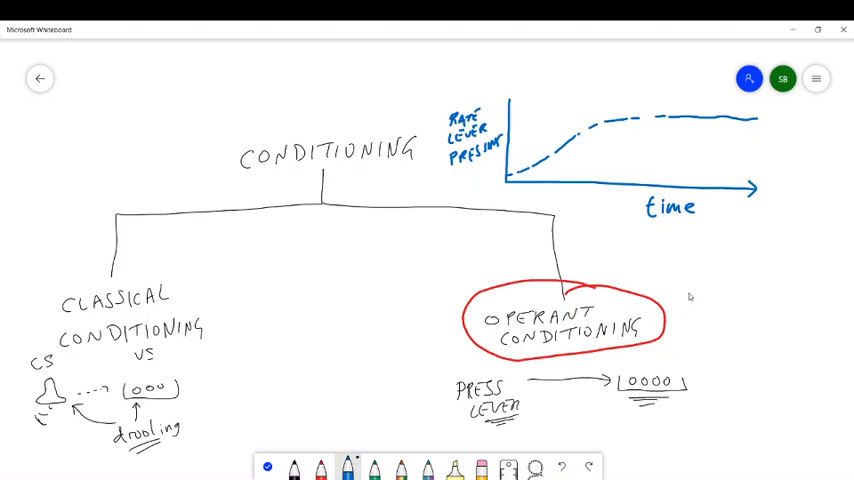
{"action": "mouse_move", "coordinate": [672, 288]}
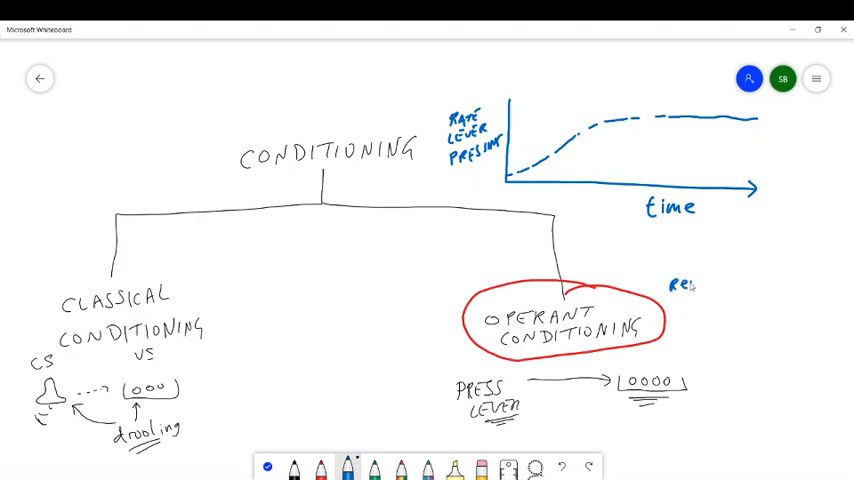
Note 'Reward → 2 presses' versus 'reward → 20 presses' and draw a slower-rising green curve
{"action": "left_click_drag", "start_coordinate": [670, 283], "coordinate": [745, 283]}
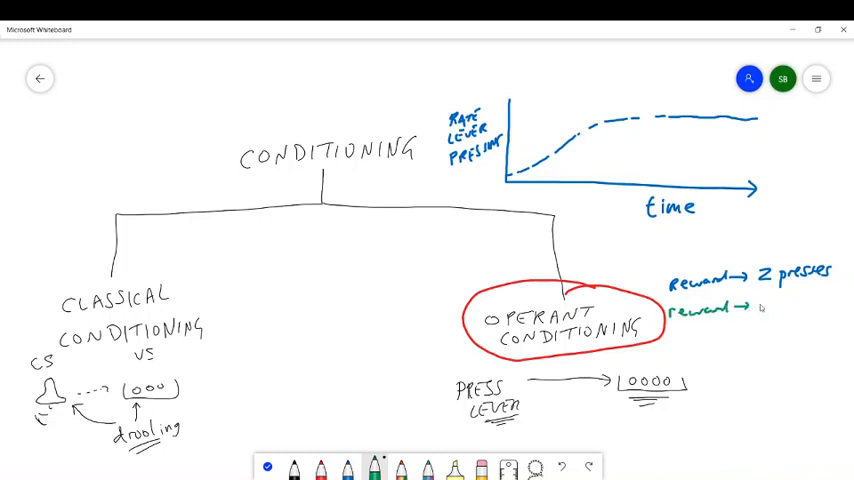
{"action": "type", "text": "20presses"}
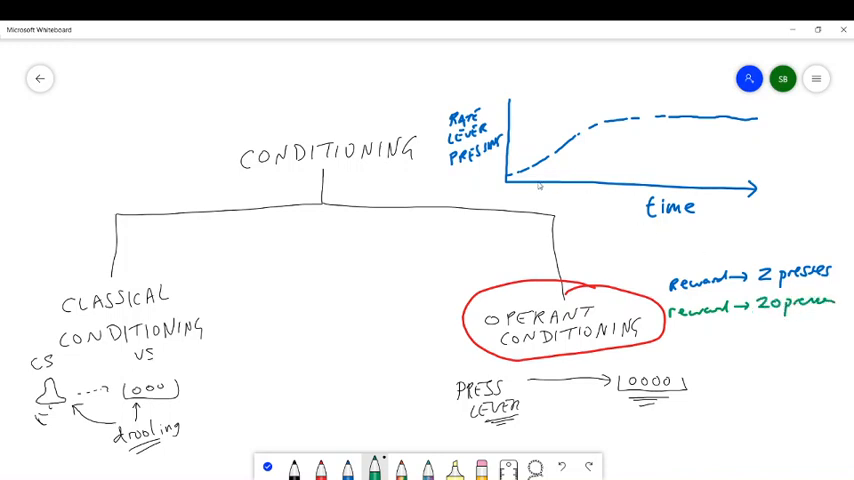
{"action": "left_click_drag", "start_coordinate": [510, 178], "coordinate": [555, 172]}
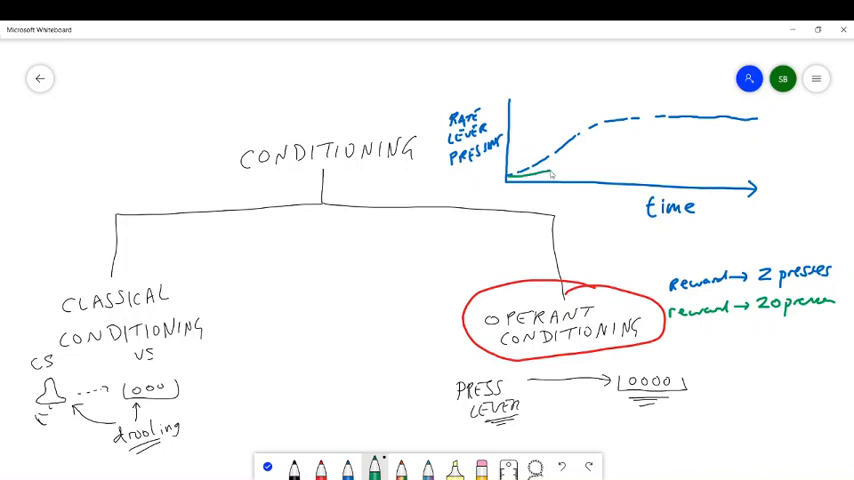
{"action": "left_click_drag", "start_coordinate": [550, 170], "coordinate": [615, 150]}
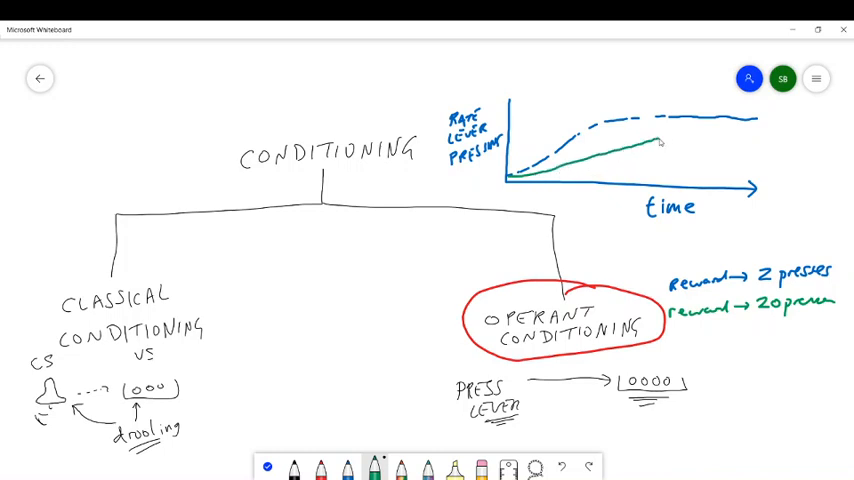
{"action": "left_click_drag", "start_coordinate": [660, 145], "coordinate": [758, 125]}
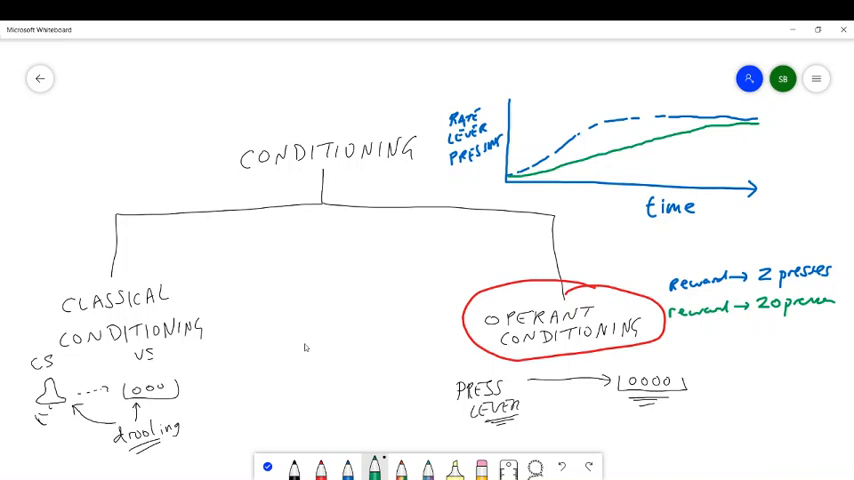
{"action": "left_click_drag", "start_coordinate": [305, 345], "coordinate": [315, 375]}
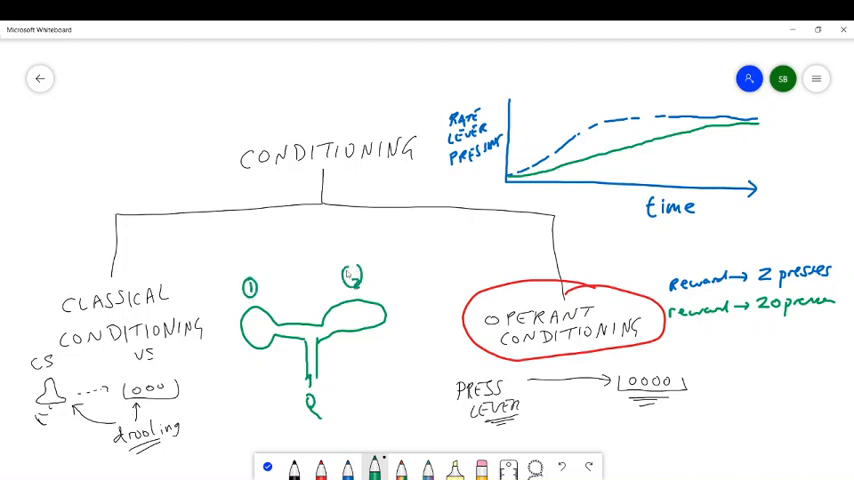
Write 'food' beside arm 1 of the green maze
{"action": "type", "text": "food"}
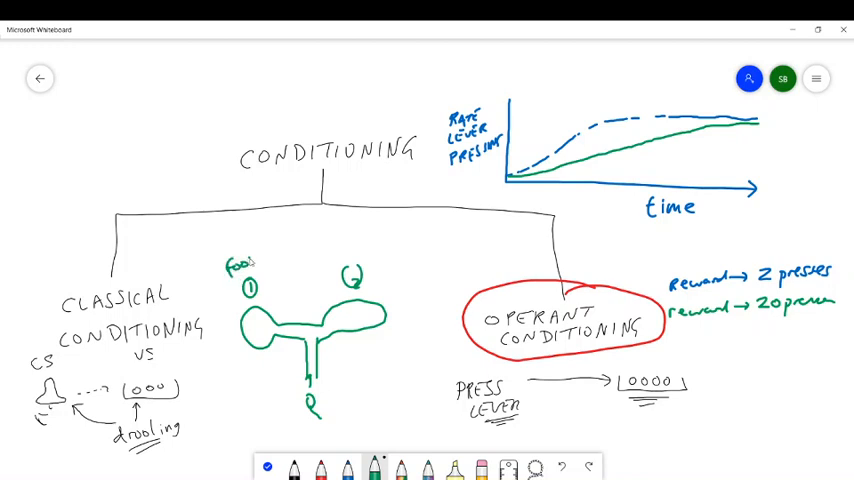